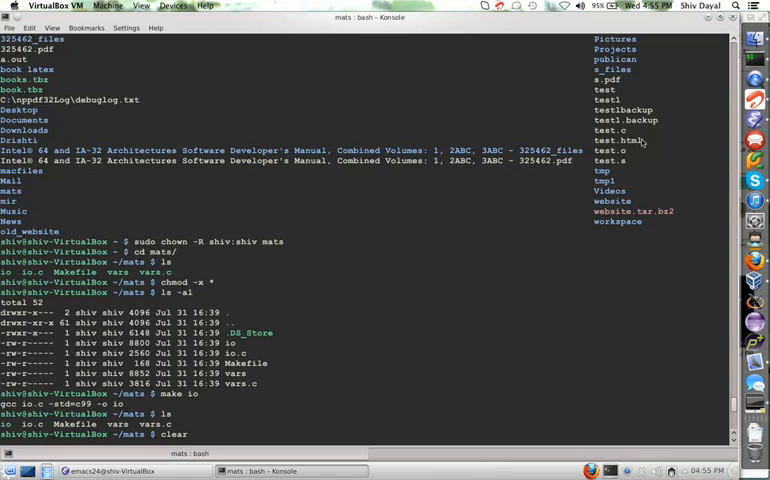
{"action": "mouse_move", "coordinate": [300, 378]}
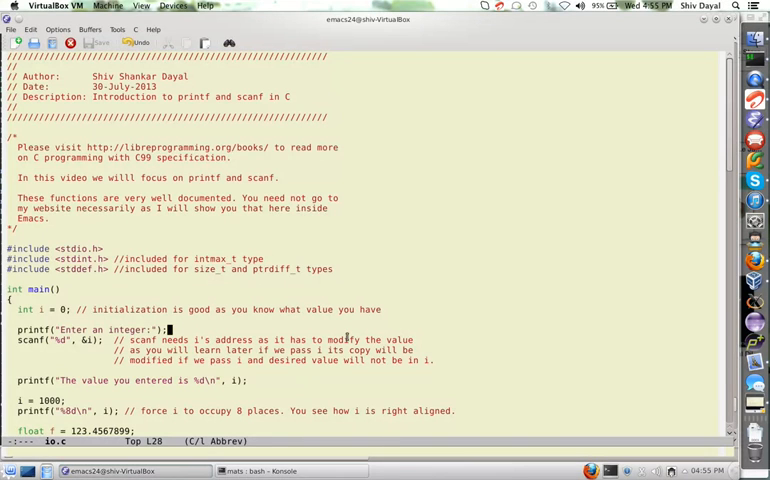
{"action": "mouse_move", "coordinate": [390, 313]}
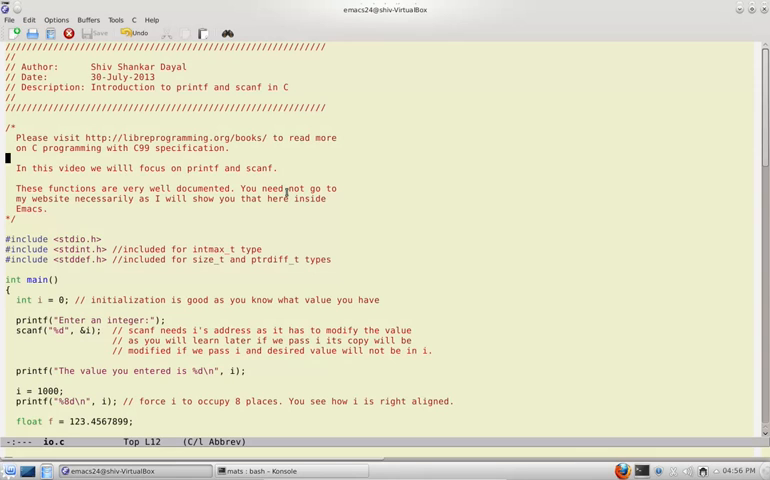
{"action": "mouse_move", "coordinate": [330, 155]}
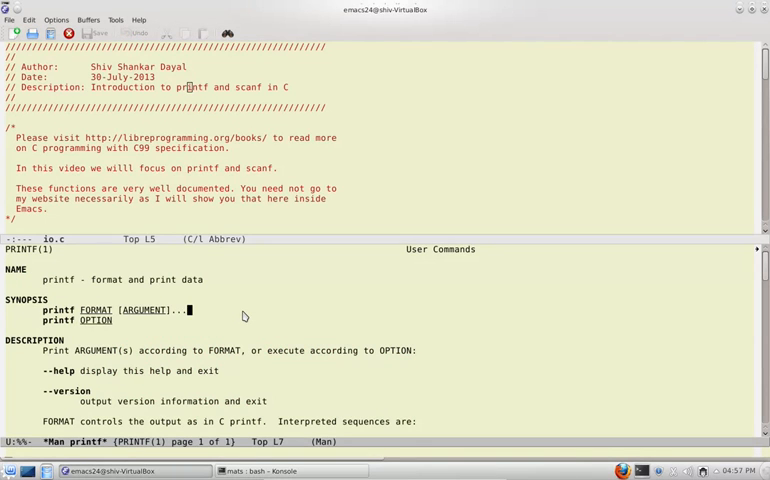
- Scroll down through io.c while the printf manual lookup is set up
{"action": "scroll", "scroll_direction": "down", "scroll_amount": 3}
{"action": "type", "text": "3 prin"}
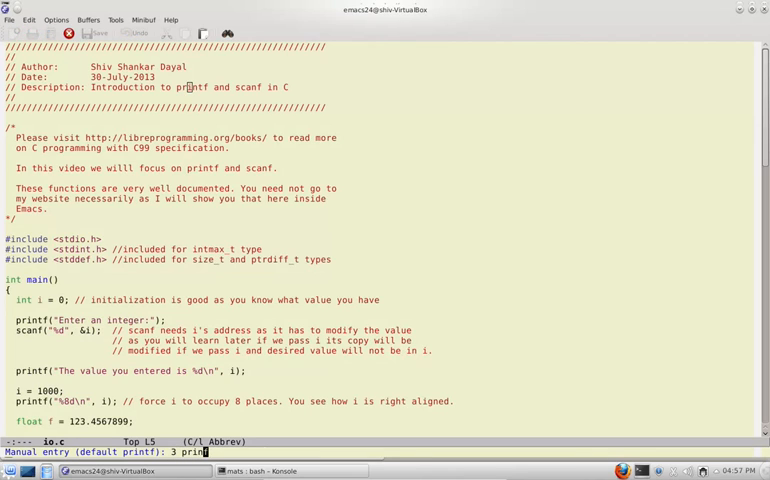
- Open the PRINTF(3) manual page, read it to the end, and return to io.c
{"action": "key", "text": "Return"}
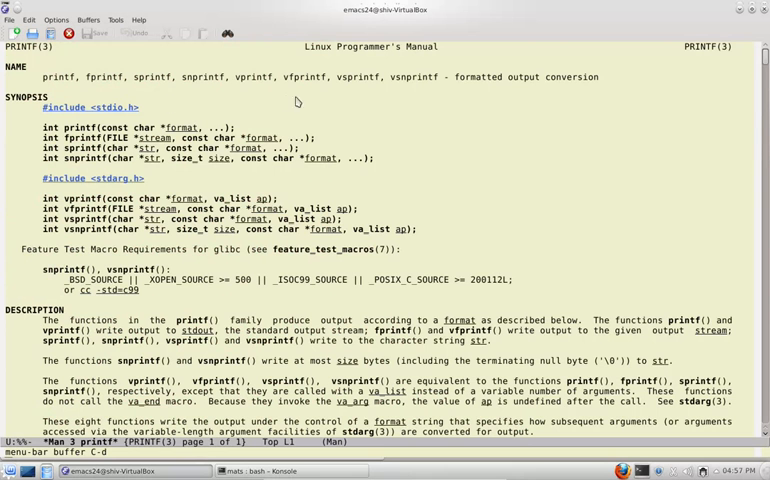
{"action": "mouse_move", "coordinate": [268, 110]}
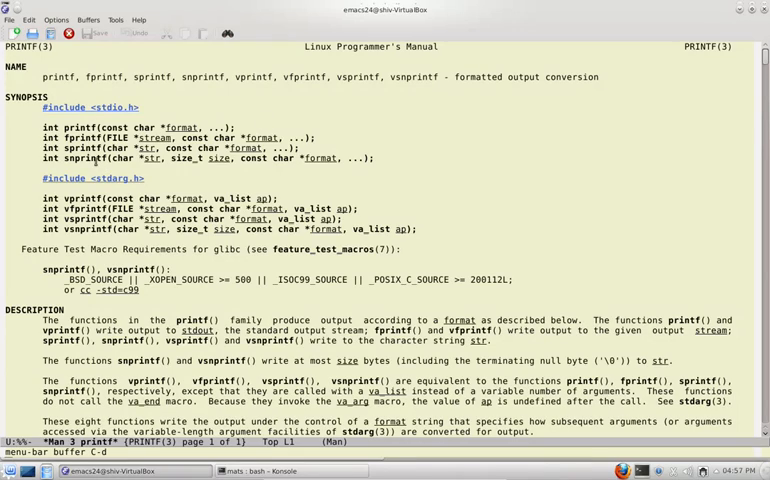
{"action": "scroll", "scroll_direction": "down", "scroll_amount": 3}
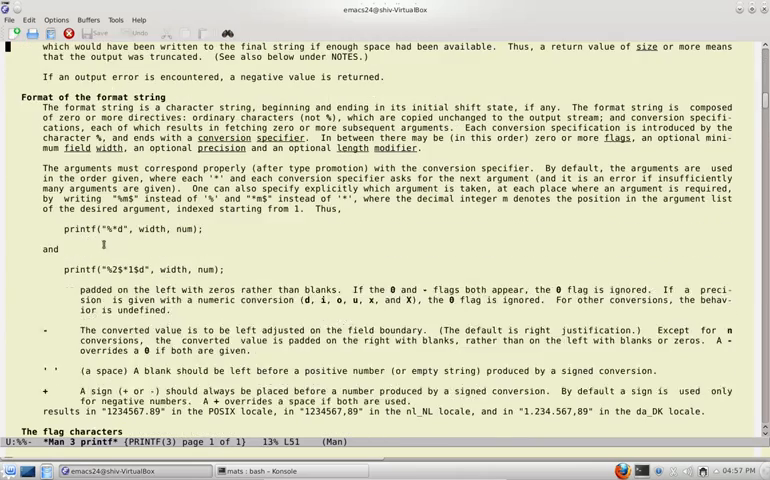
{"action": "scroll", "scroll_direction": "down", "scroll_amount": 3}
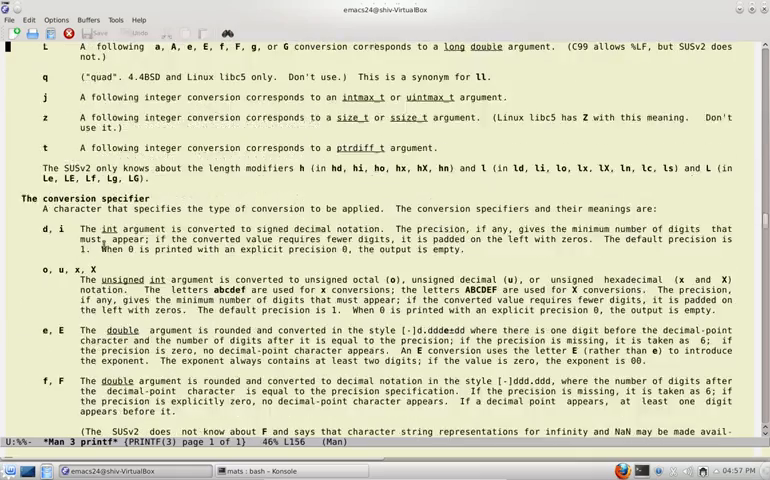
{"action": "scroll", "scroll_direction": "down", "scroll_amount": 3}
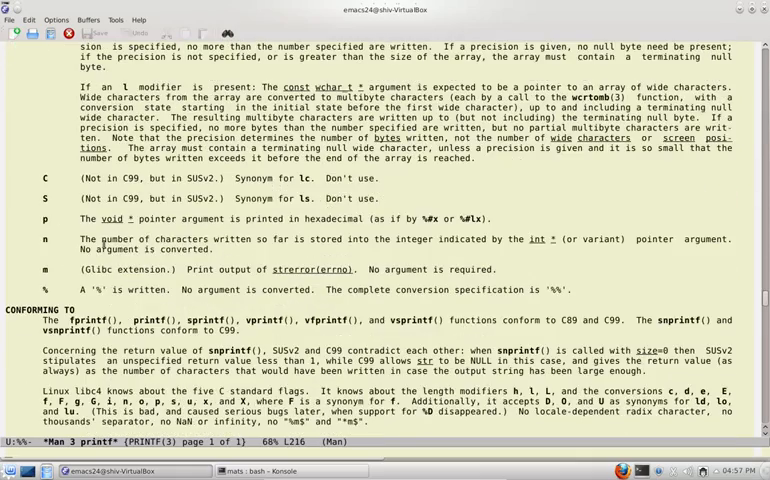
{"action": "scroll", "scroll_direction": "down", "scroll_amount": 3}
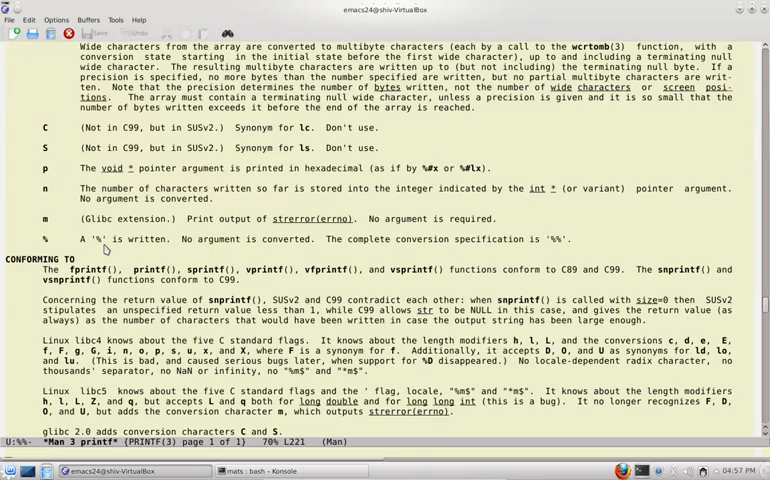
{"action": "scroll", "scroll_direction": "down", "scroll_amount": 3}
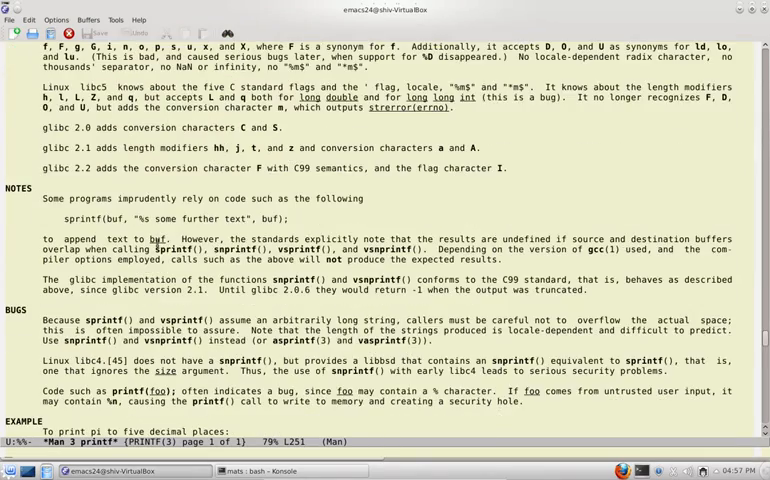
{"action": "scroll", "scroll_direction": "down", "scroll_amount": 3}
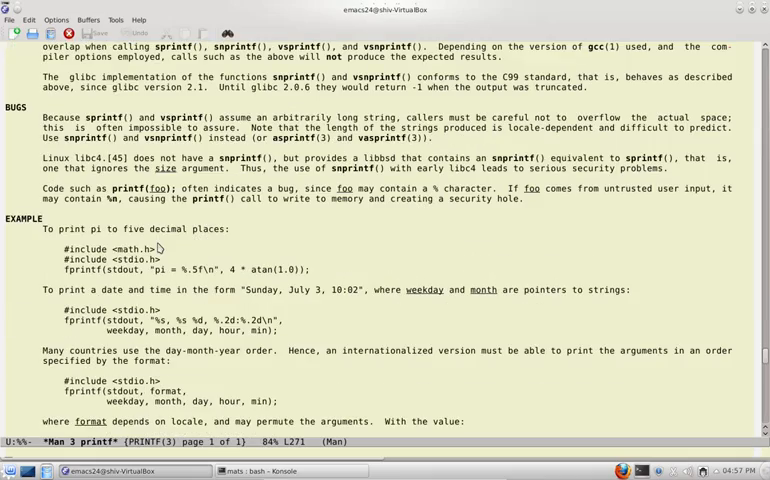
{"action": "scroll", "scroll_direction": "down", "scroll_amount": 3}
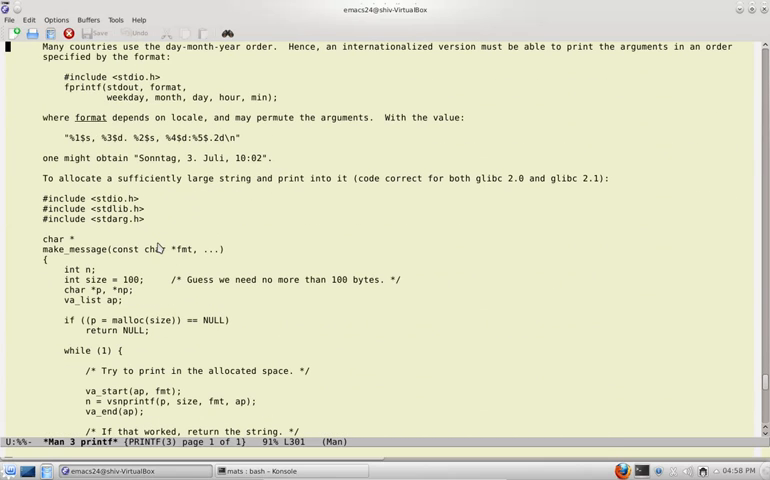
{"action": "scroll", "scroll_direction": "down", "scroll_amount": 3}
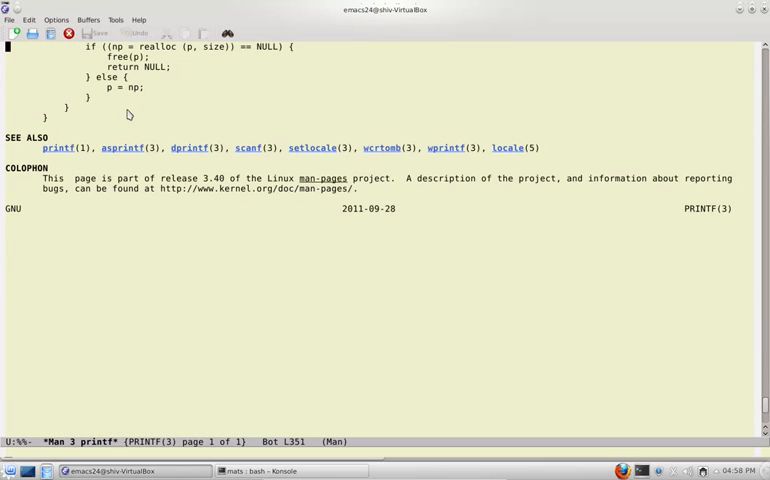
{"action": "left_click", "coordinate": [88, 19]}
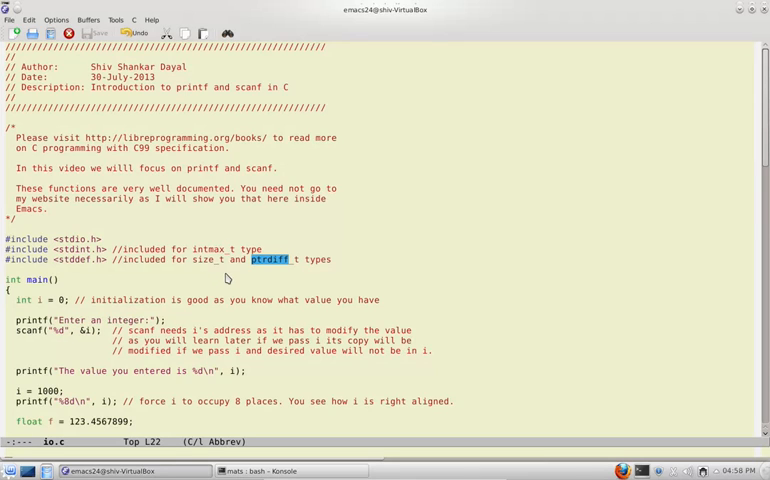
{"action": "mouse_move", "coordinate": [177, 299]}
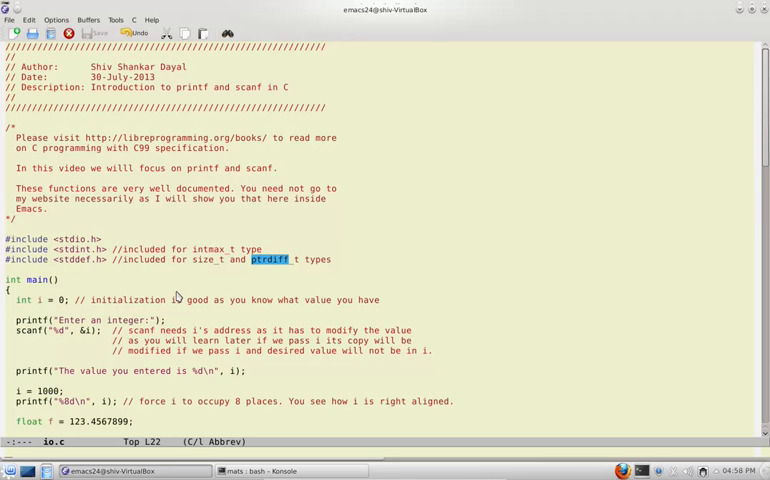
{"action": "mouse_move", "coordinate": [197, 286]}
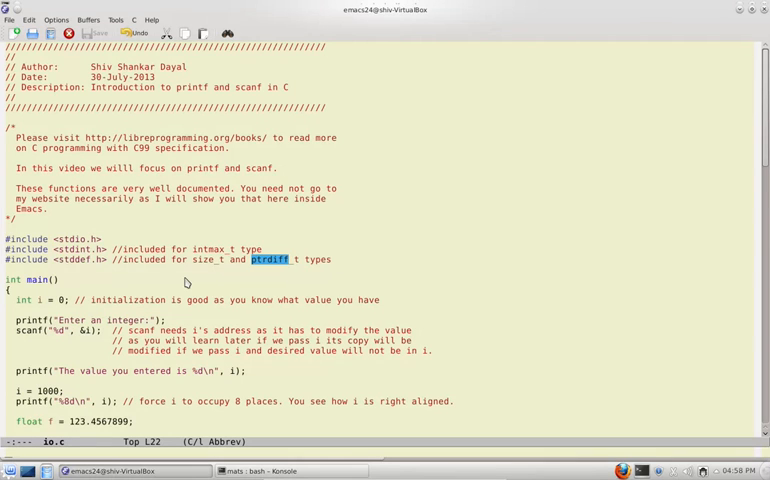
{"action": "mouse_move", "coordinate": [120, 293]}
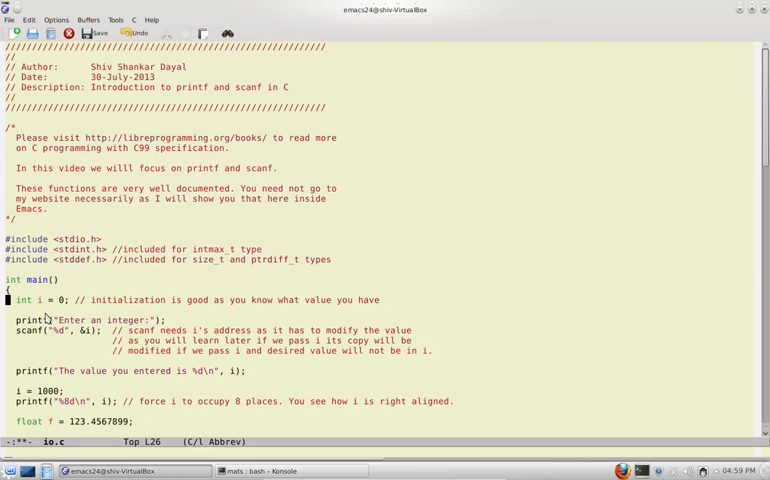
{"action": "left_click", "coordinate": [95, 33]}
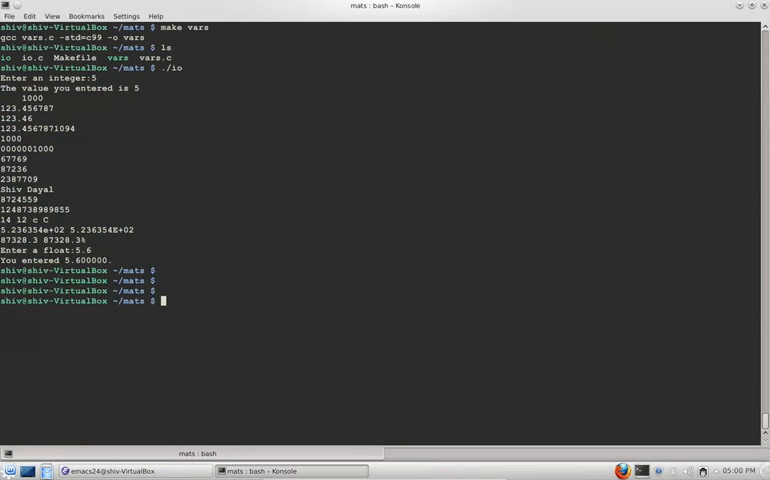
- Relaunch the io program in Konsole and type 6 at its integer prompt
{"action": "type", "text": "./8"}
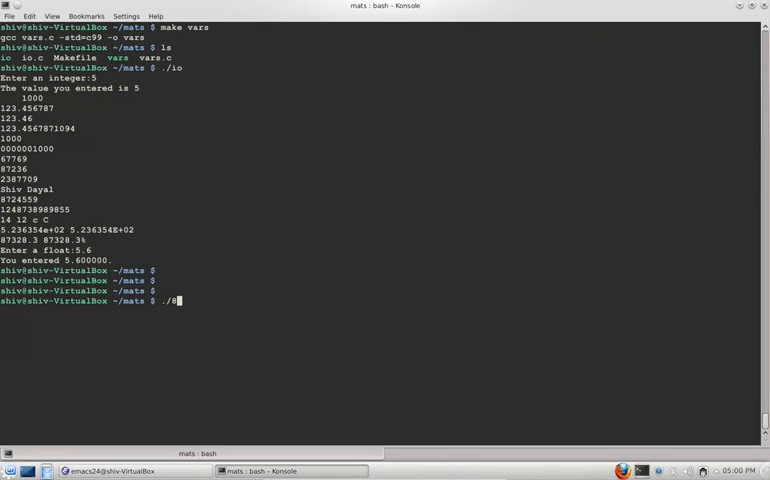
{"action": "key", "text": "Return"}
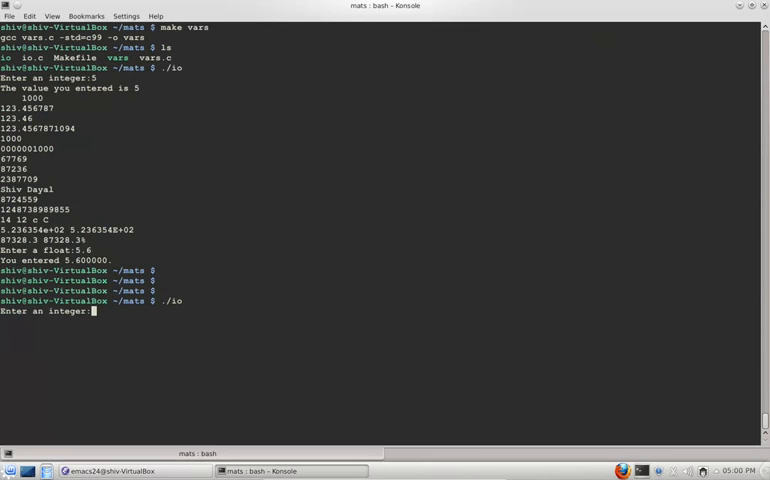
{"action": "type", "text": "6"}
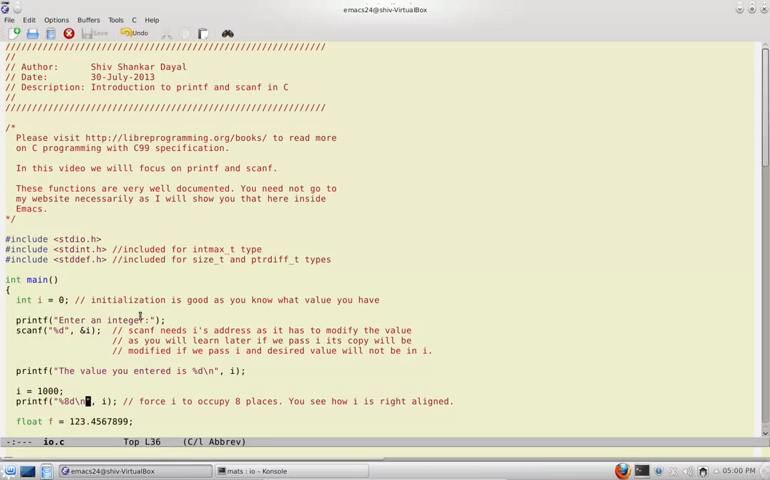
{"action": "scroll", "scroll_direction": "down", "scroll_amount": 3}
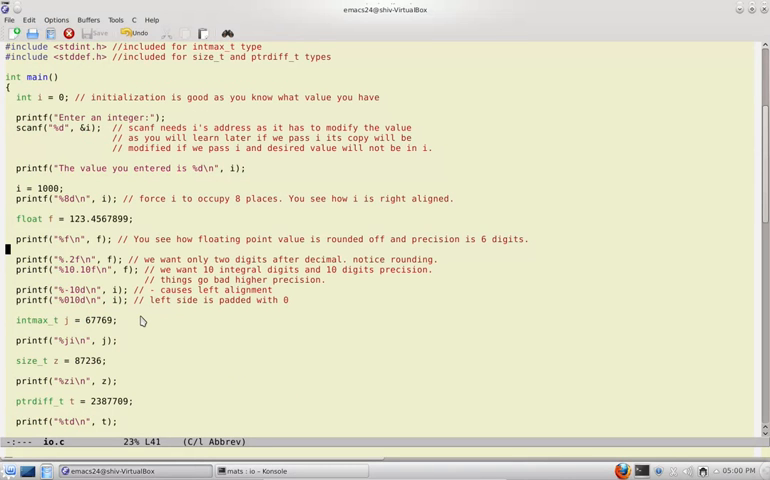
{"action": "left_click", "coordinate": [88, 218]}
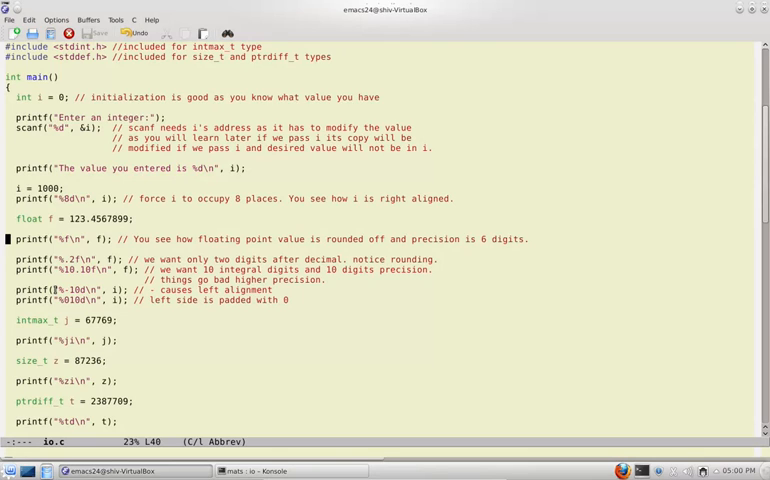
{"action": "key", "text": "down"}
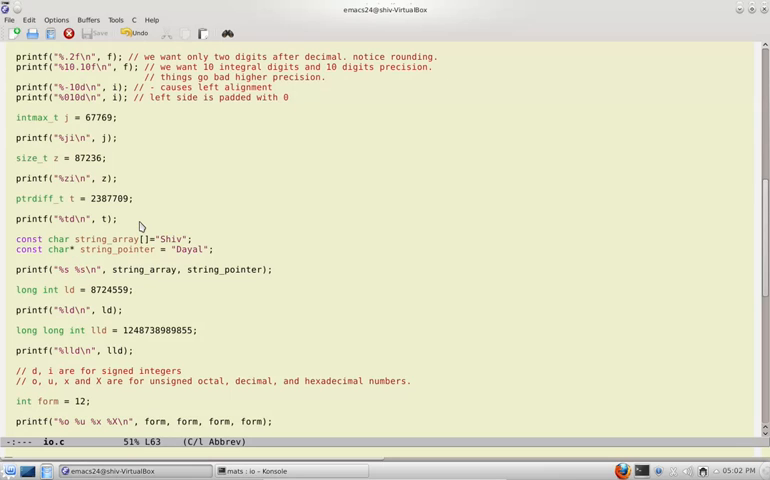
{"action": "key", "text": "down"}
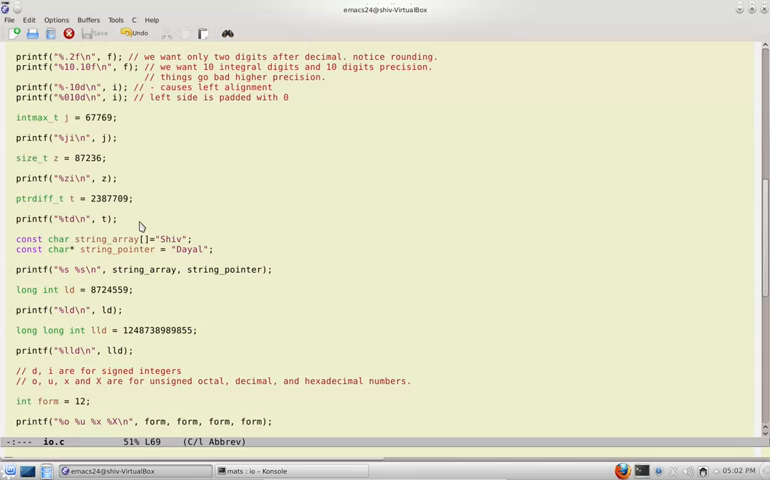
{"action": "left_click", "coordinate": [70, 371]}
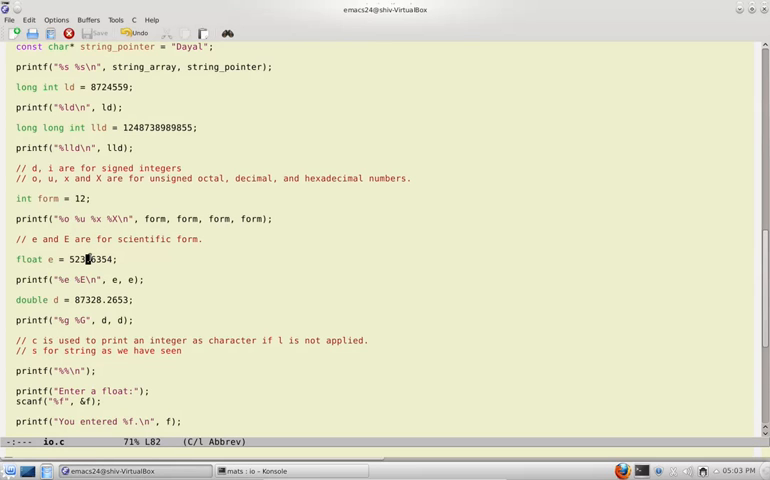
- Bring the Konsole window running ./io to the front from the taskbar
{"action": "left_click", "coordinate": [291, 470]}
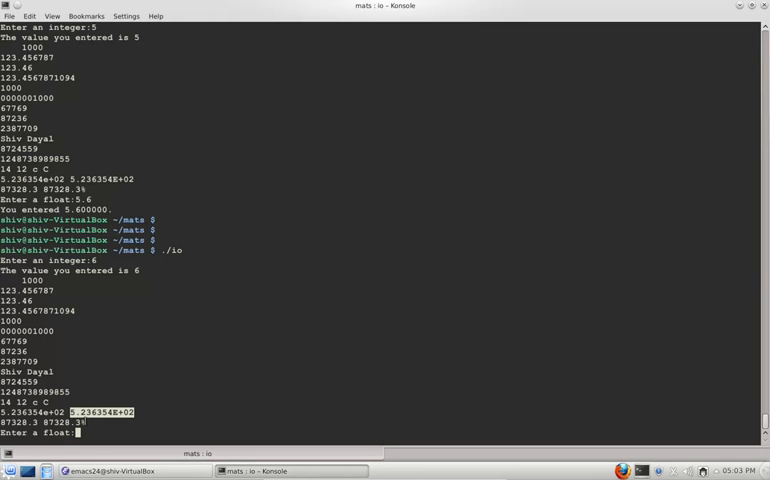
- Enter 5 as the float for the io run, then bring Emacs back over Konsole
{"action": "left_click", "coordinate": [80, 471]}
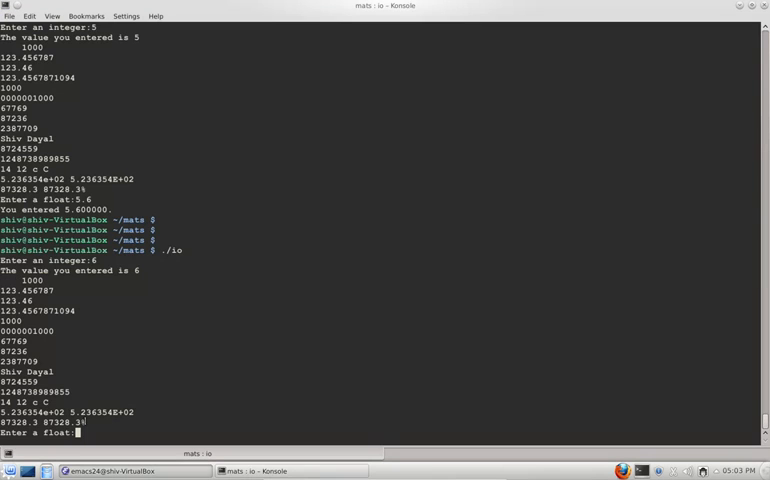
{"action": "type", "text": "5"}
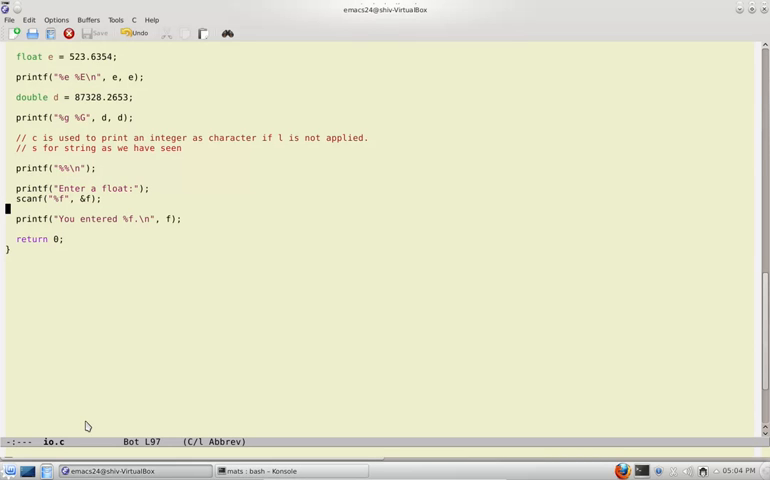
- Open a blank line above return 0 and declare char A[45]
{"action": "key", "text": "down"}
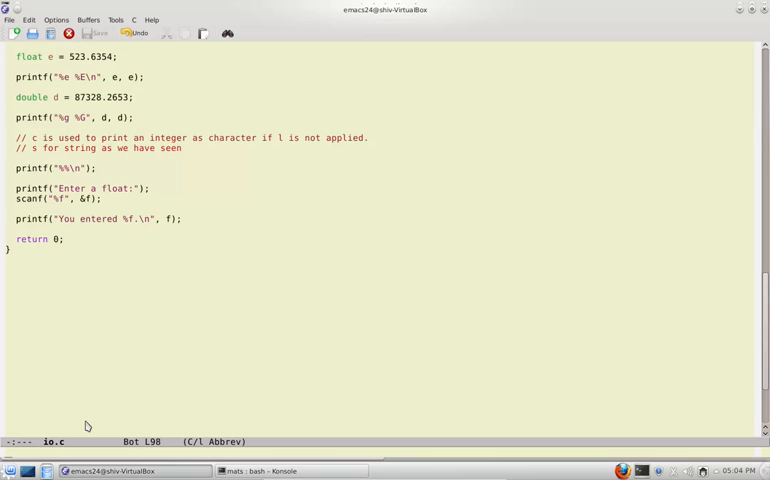
{"action": "key", "text": "Return"}
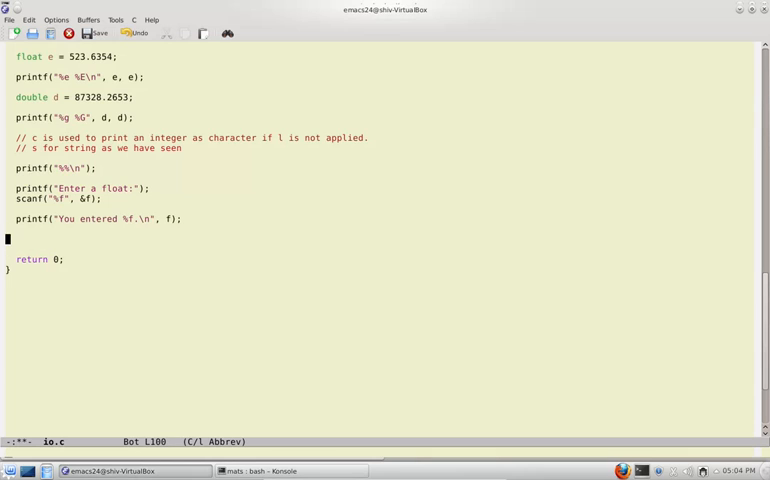
{"action": "type", "text": "c"}
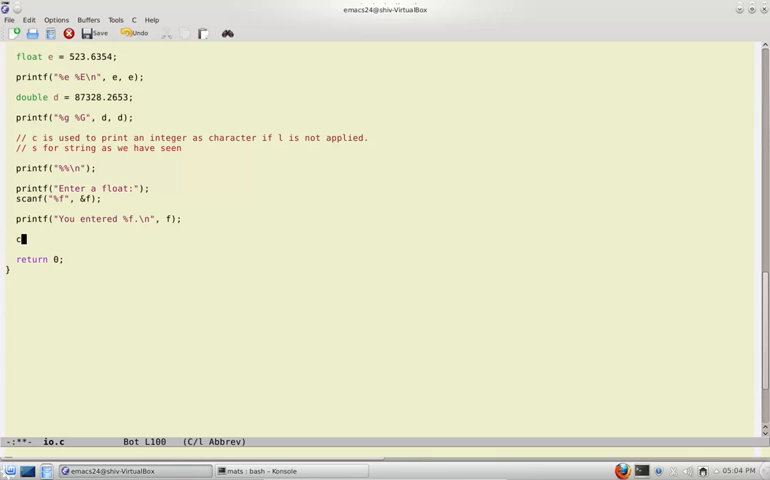
{"action": "type", "text": "har A"}
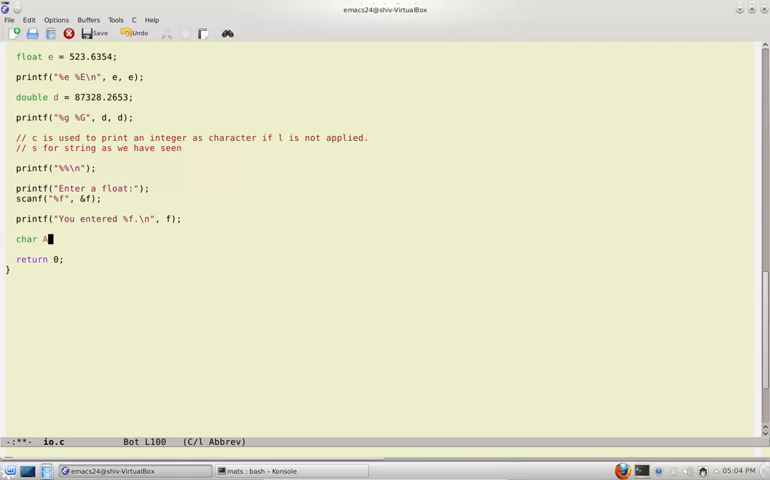
{"action": "type", "text": "["}
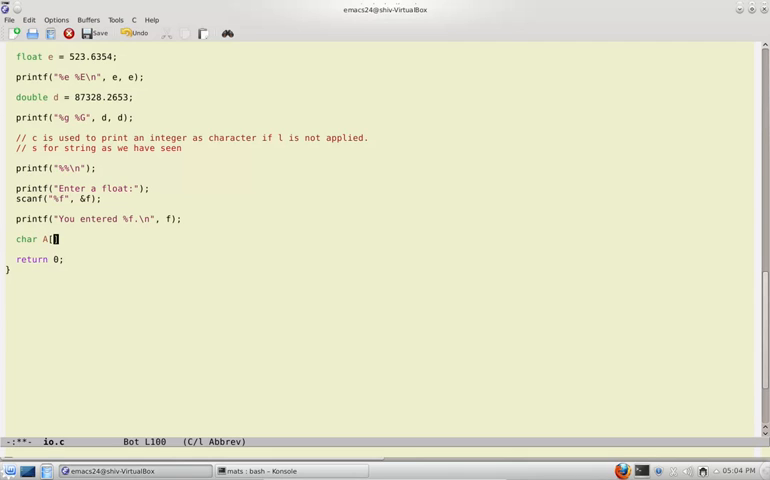
{"action": "type", "text": "45];"}
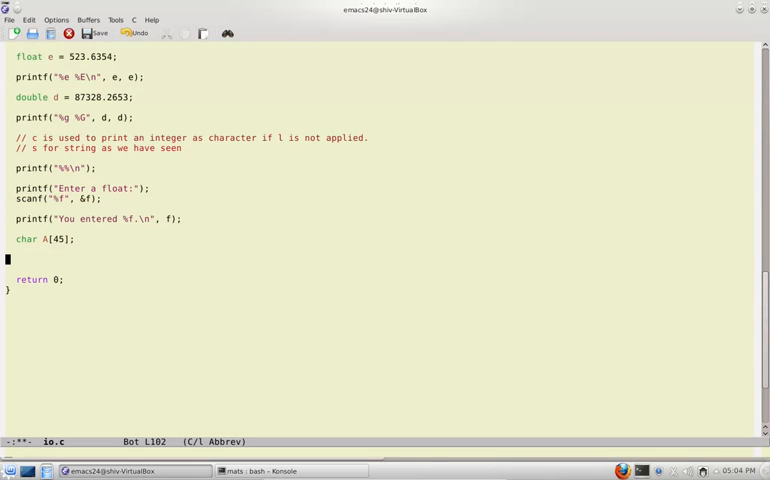
- Add scanf("%s", A) to read a string into A
{"action": "type", "text": "scanf"}
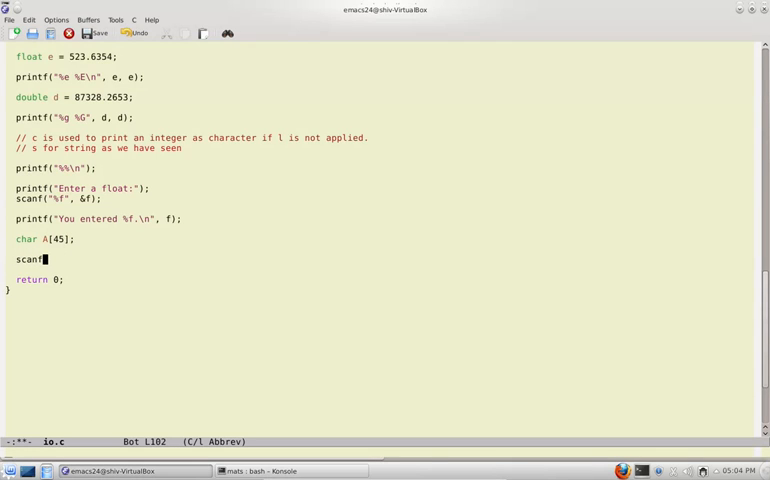
{"action": "type", "text": "();"}
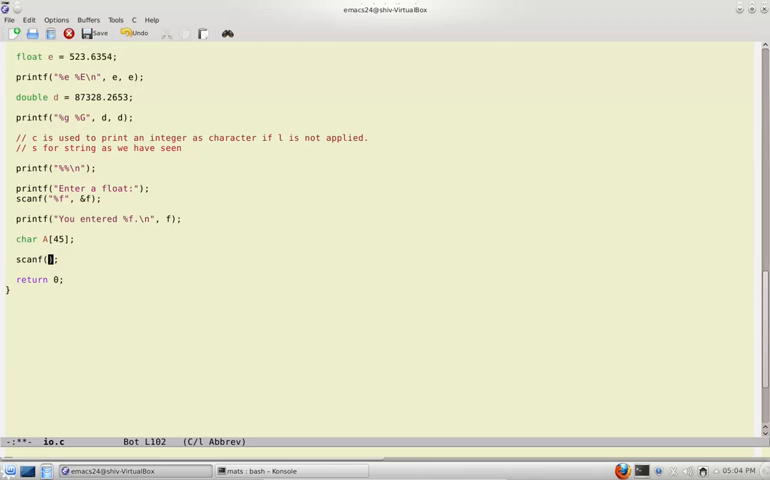
{"action": "type", "text": "%s\""}
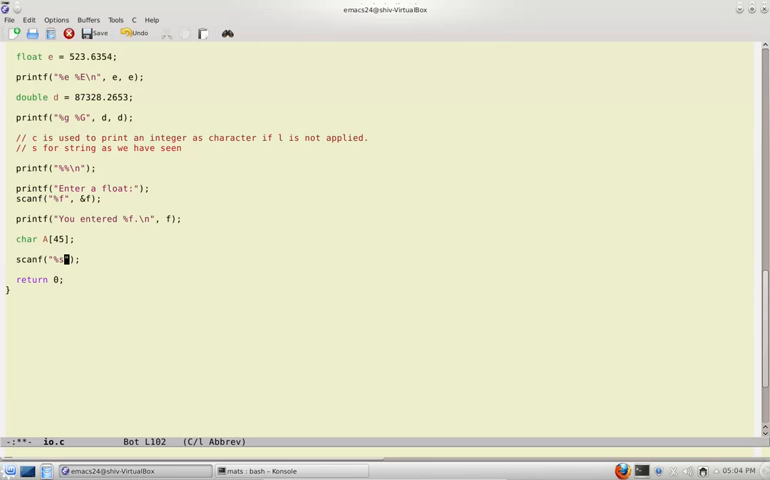
{"action": "type", "text": ", A"}
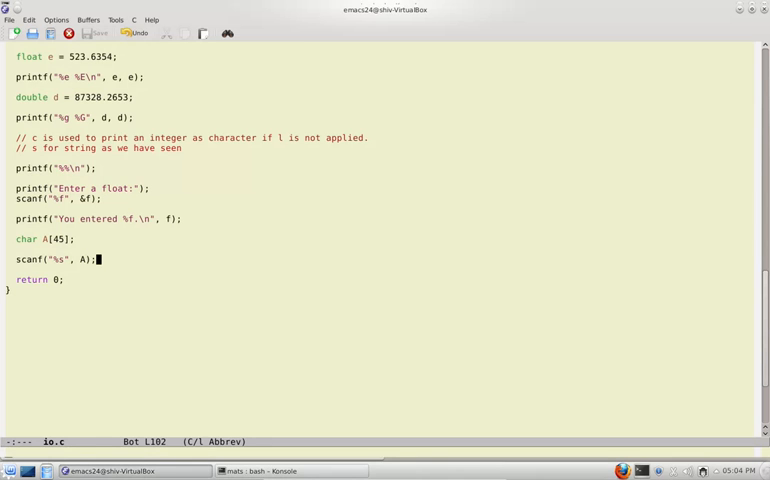
- Add a printf line that prints the string A with %s and a newline
{"action": "type", "text": "print"}
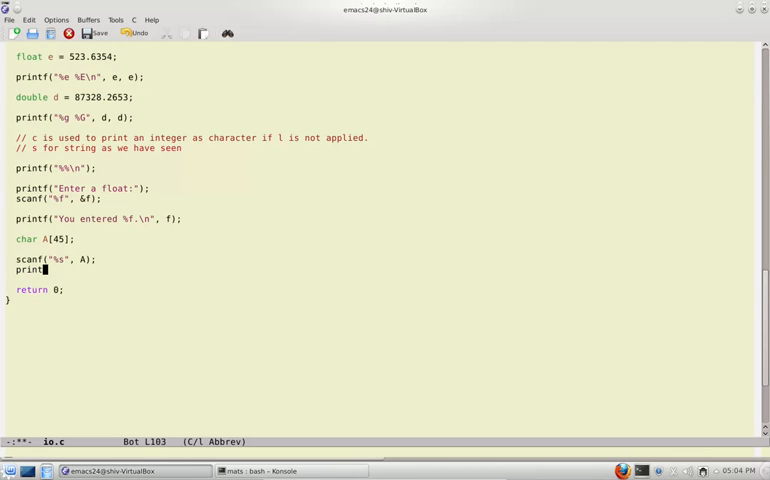
{"action": "type", "text": "f();"}
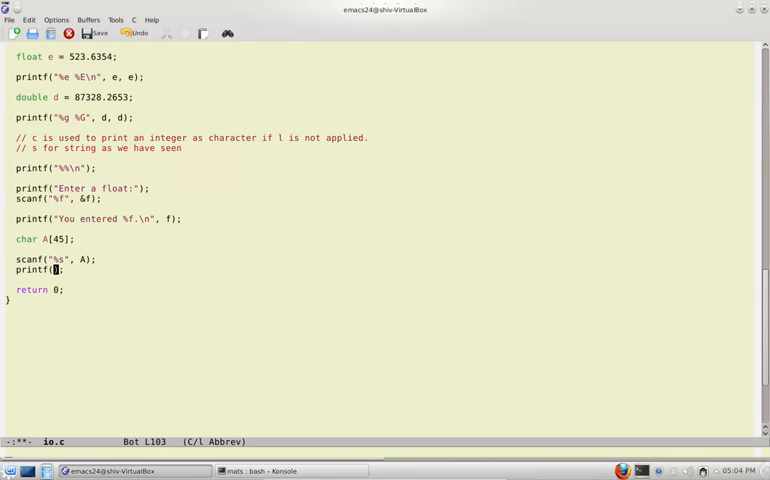
{"action": "type", "text": "s\""}
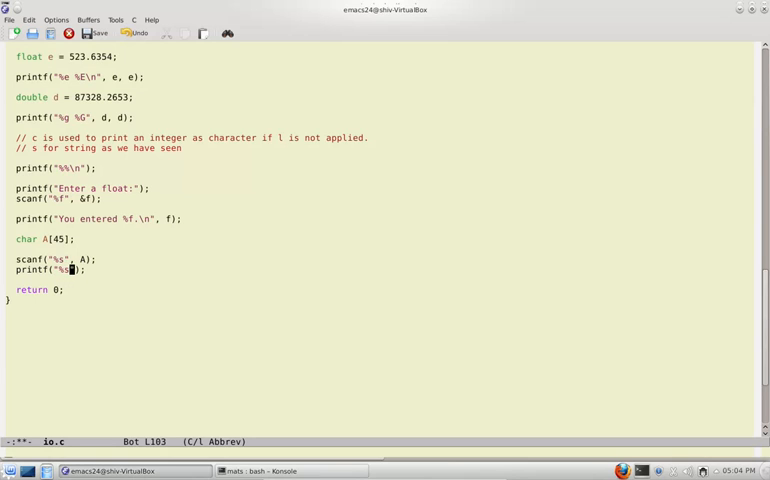
{"action": "type", "text": "\\n"}
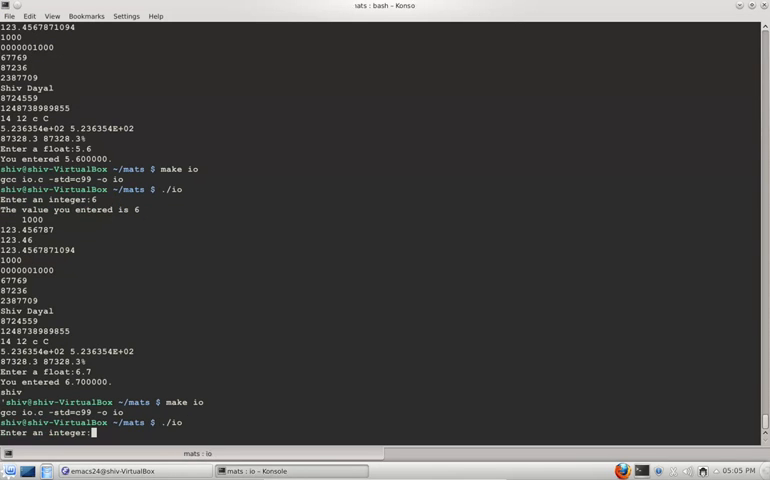
- Enter 6 and 9.0 at the rebuilt io program's integer and float prompts
{"action": "type", "text": "6"}
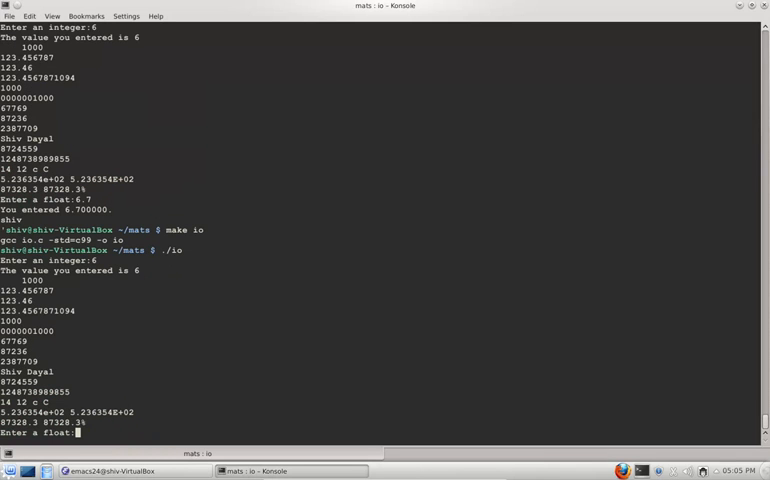
{"action": "type", "text": "9.0"}
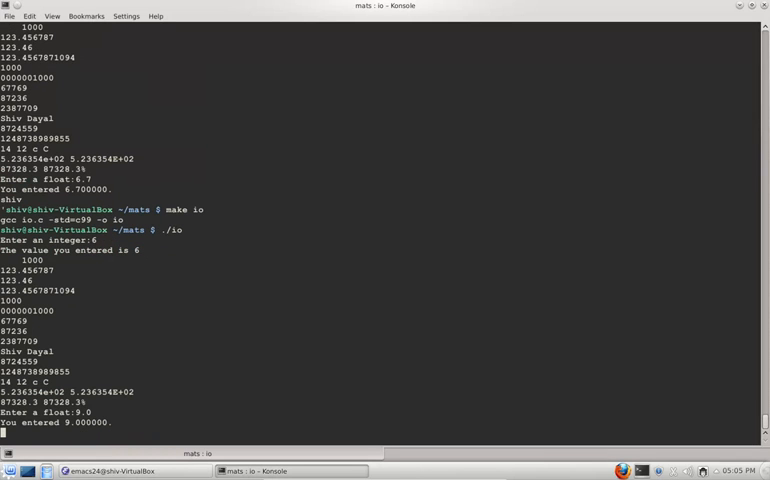